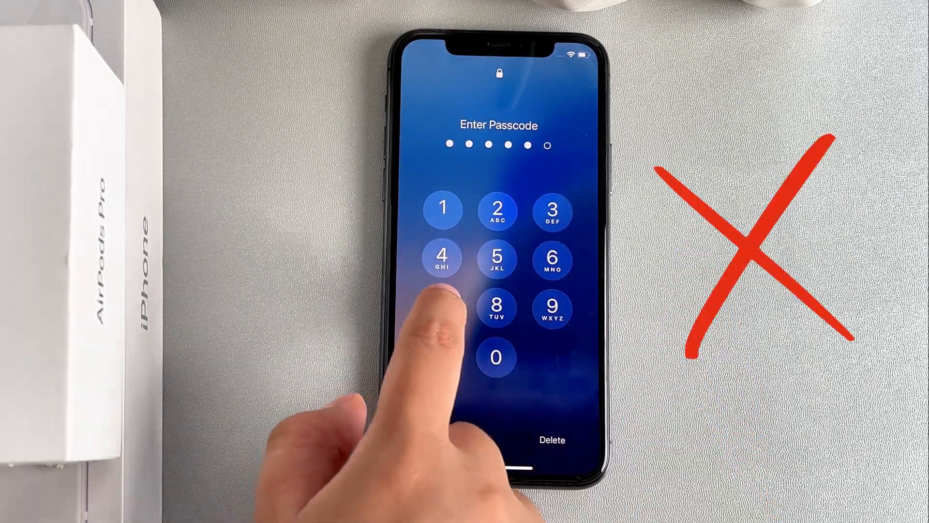
- After a passcode attempt on the lock screen, reach Find My from the iCloud home page
left_click(442, 307)
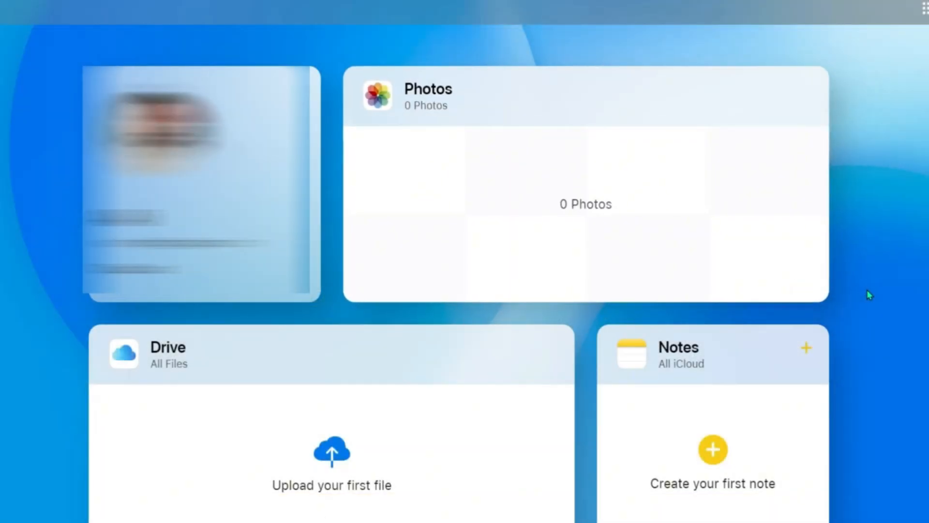
scroll("down", 3)
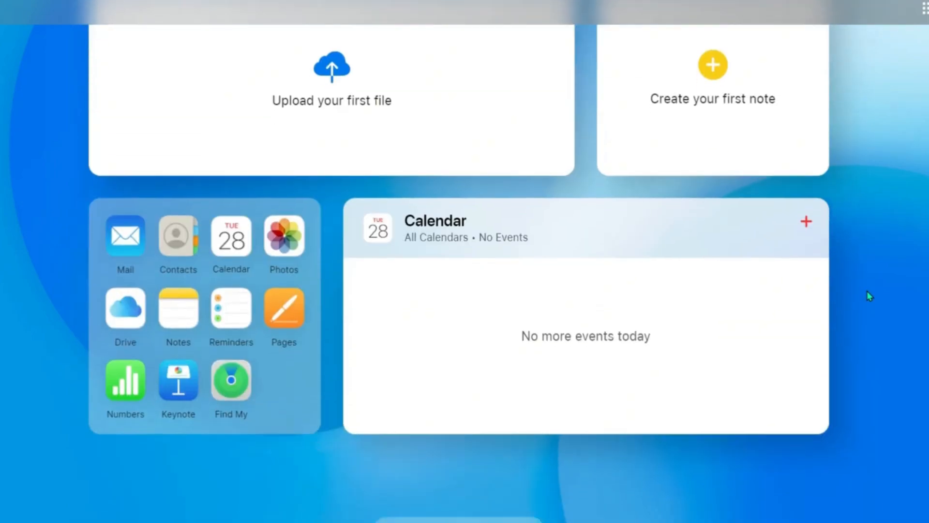
scroll("down", 3)
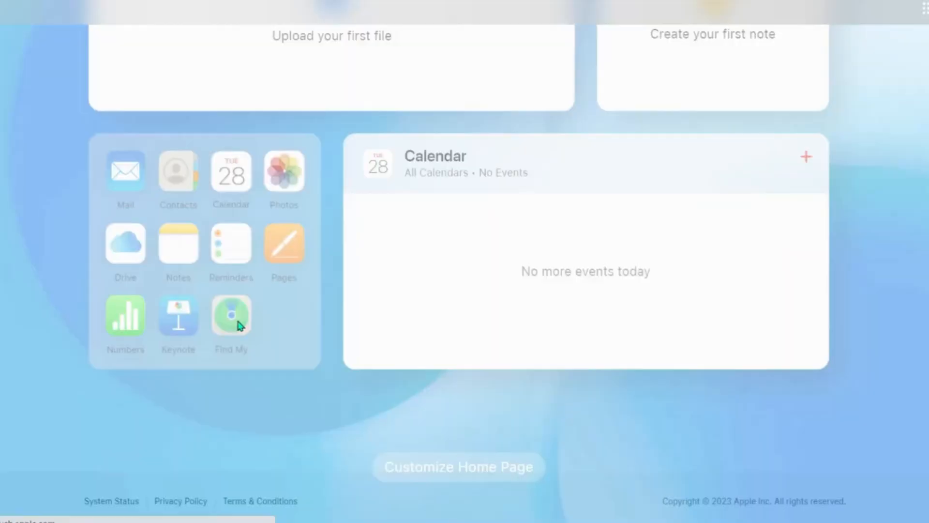
left_click(230, 316)
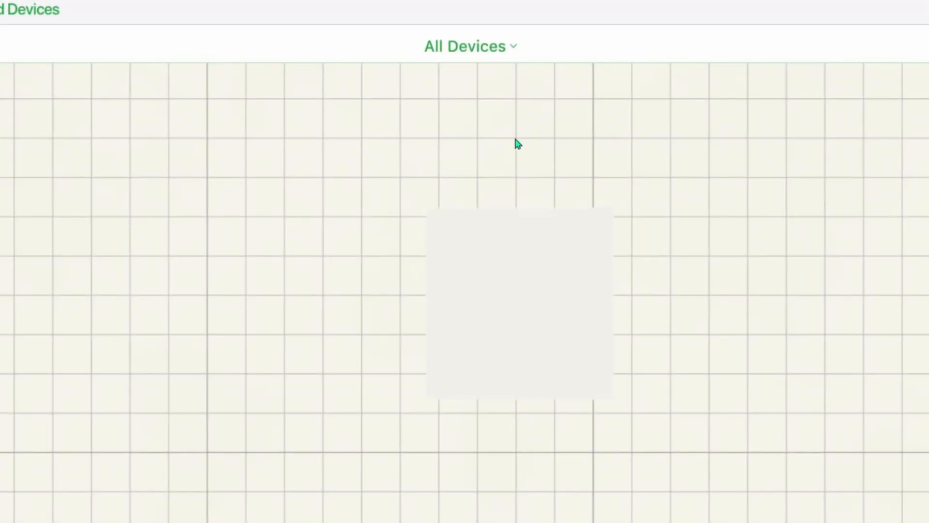
- Select the iPhone from the All Devices list in Find My
left_click(470, 46)
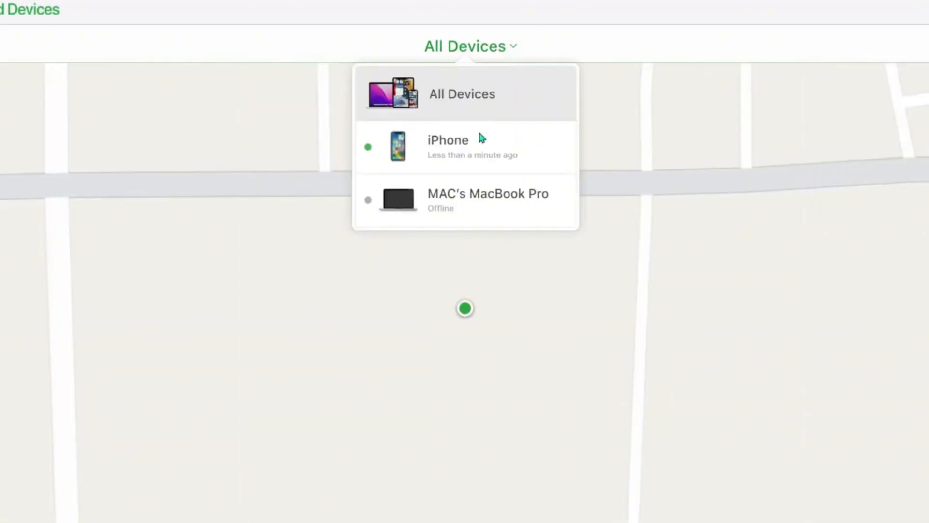
left_click(448, 140)
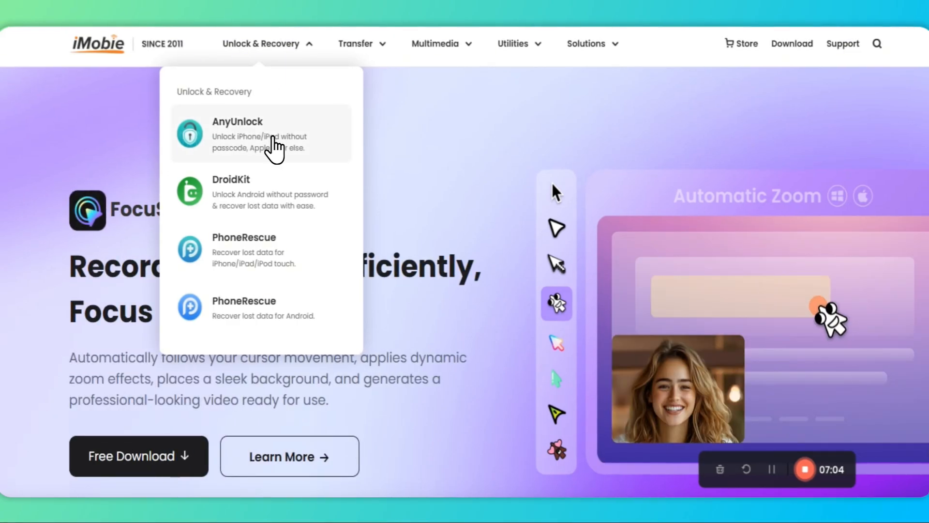
- Browse the AnyUnlock product page on iMobie's site through its passcode-unlock steps
left_click(237, 133)
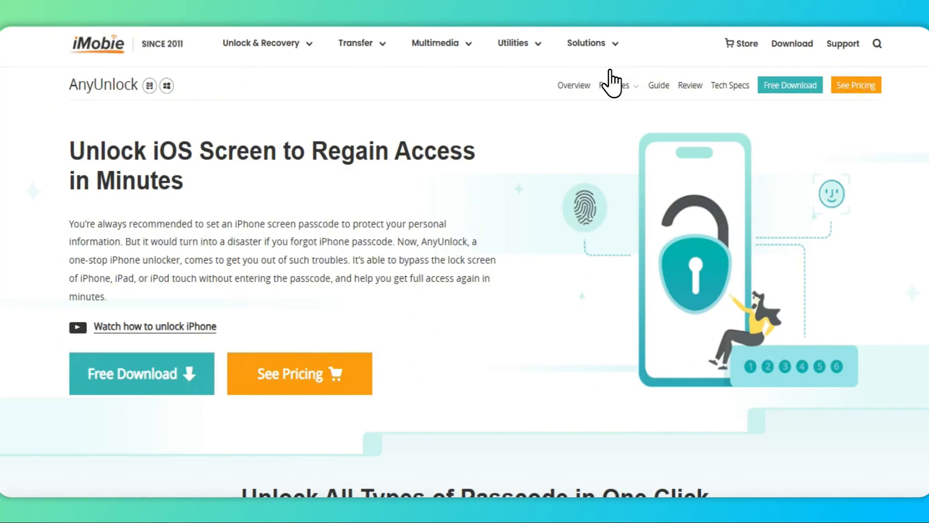
scroll("down", 3)
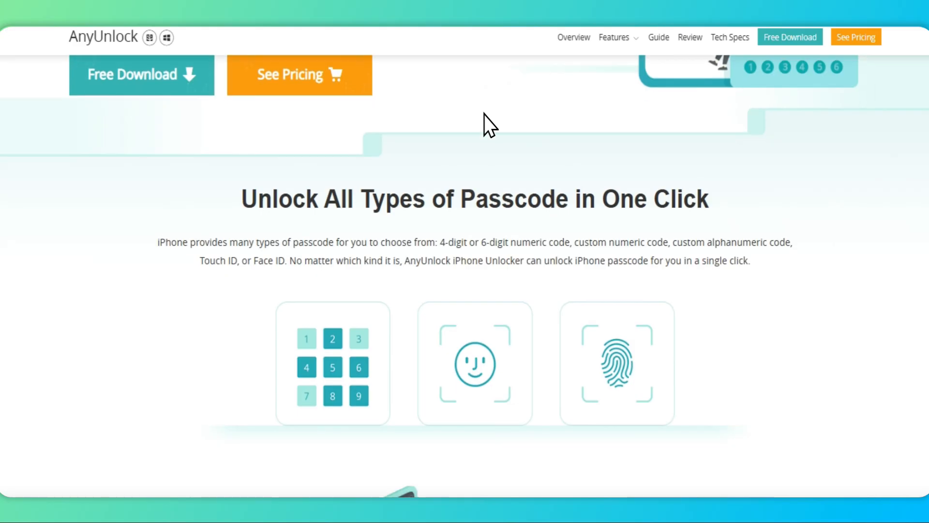
scroll("down", 3)
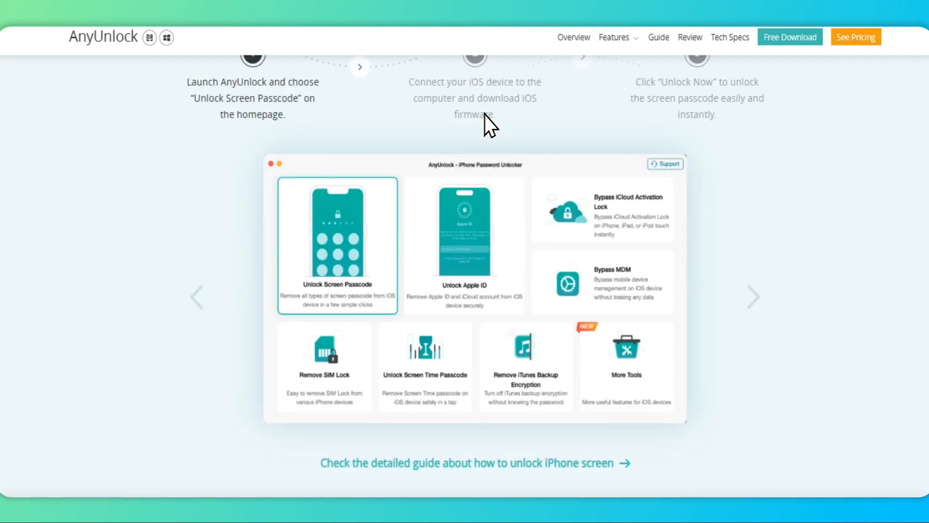
scroll("down", 3)
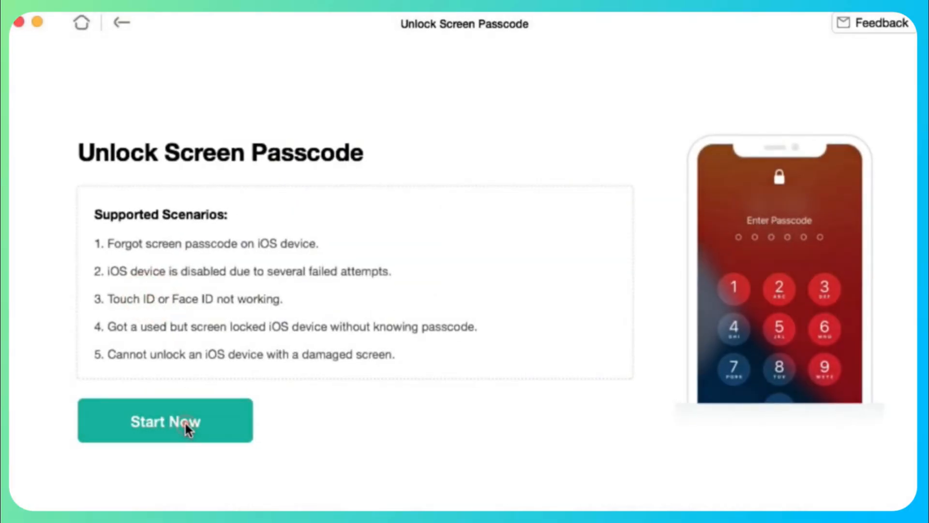
- Start passcode removal, download the iOS 16.3 firmware, and launch Unlock Now to erase the iPhone
left_click(164, 421)
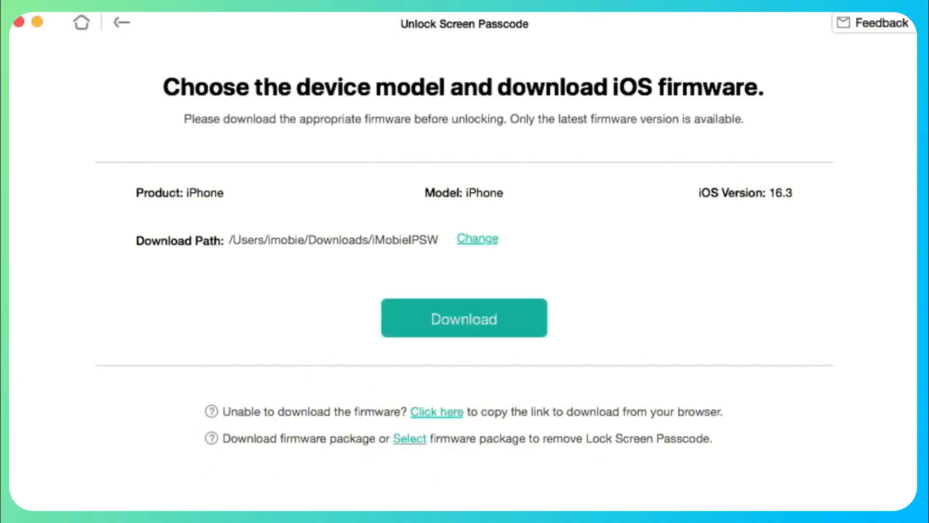
left_click(463, 317)
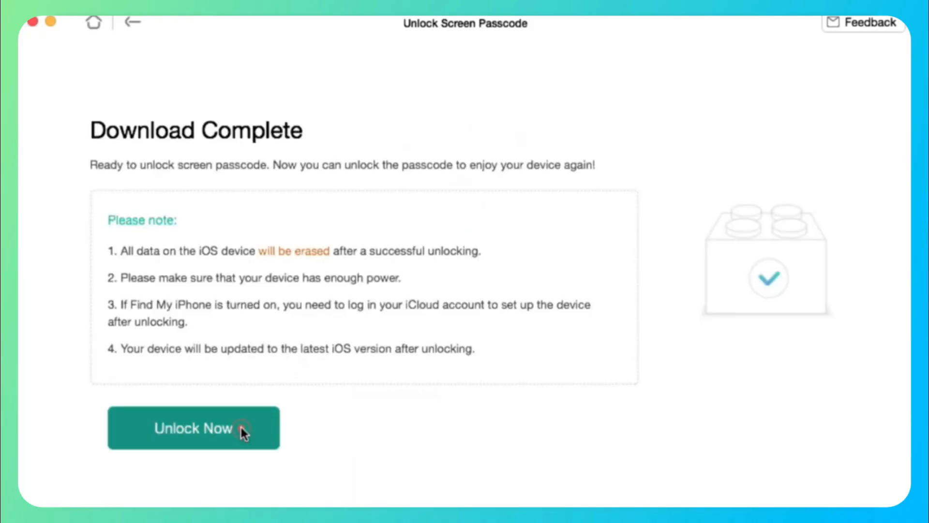
left_click(194, 428)
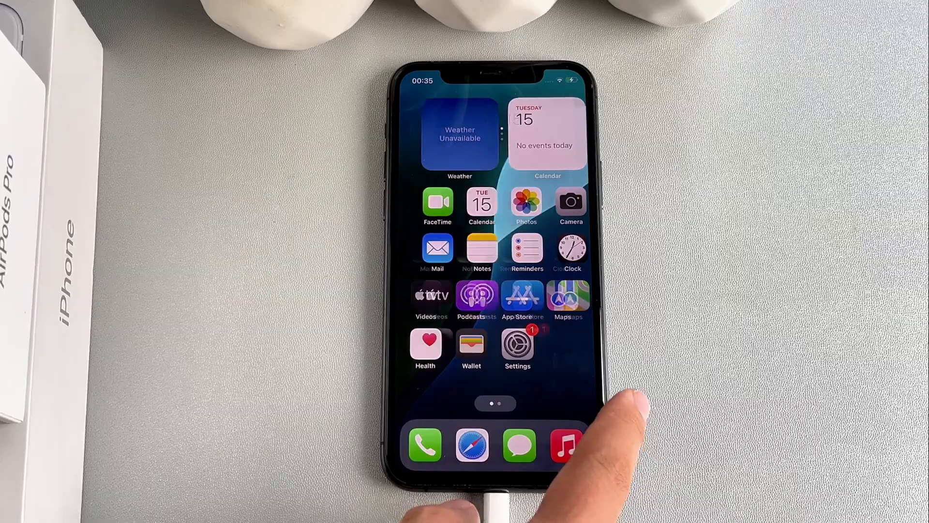
- Swipe the unlocked iPhone's home screen to its second page of apps
scroll("left", 3)
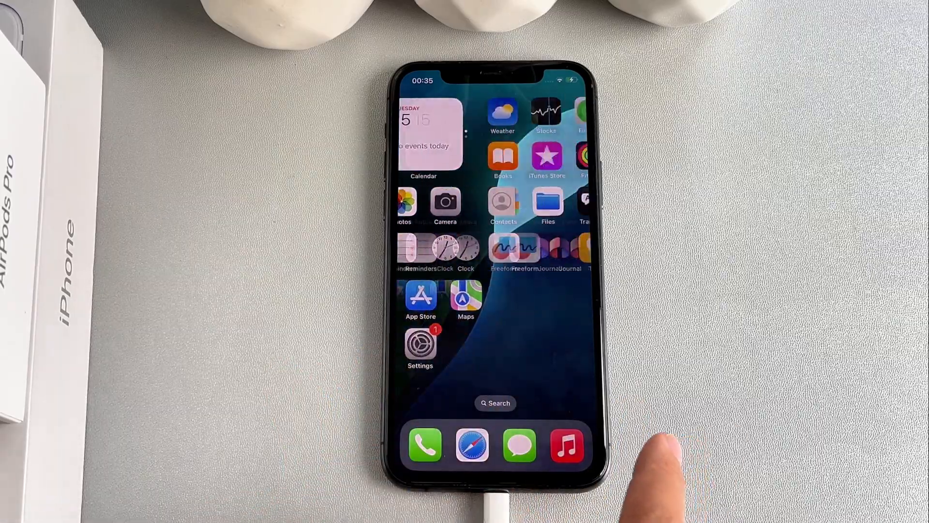